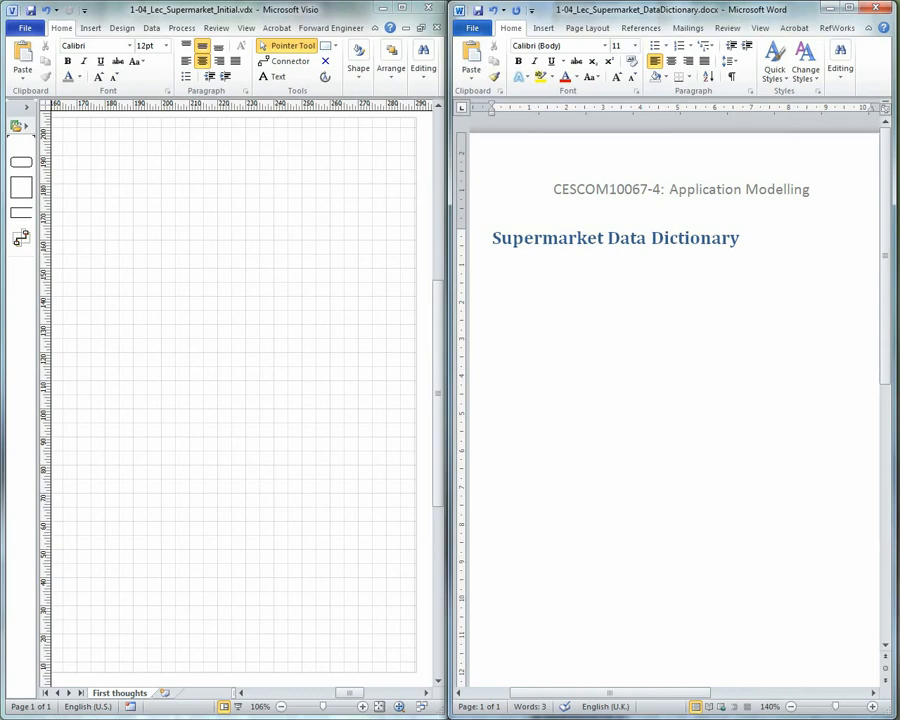
Draw a rounded 'Add staff' process with an incoming arrow labelled 'StaffDetails'.
click(492, 277)
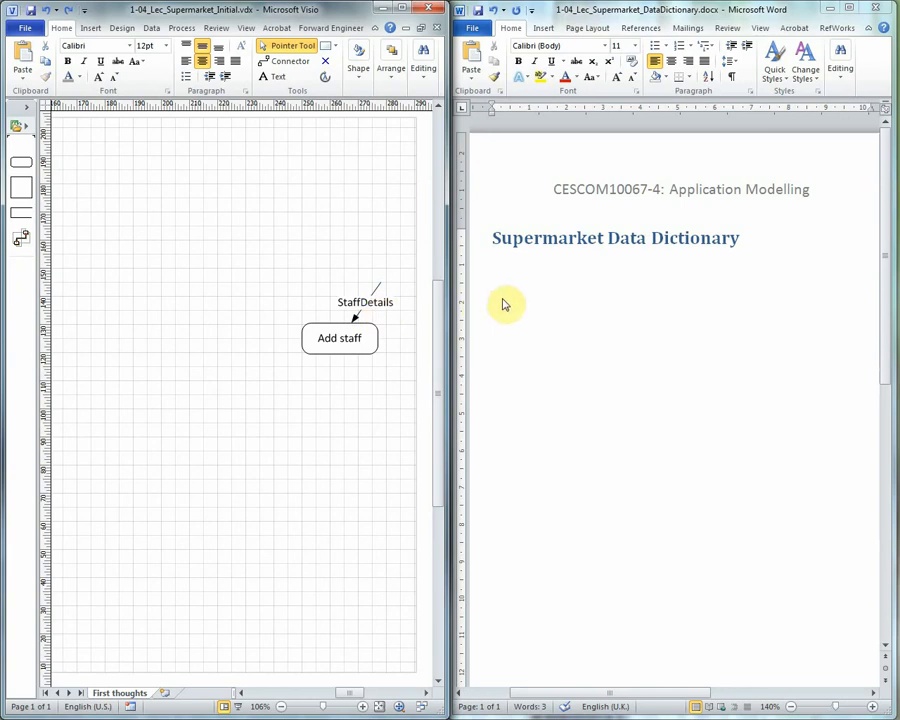
mouse_move(685, 278)
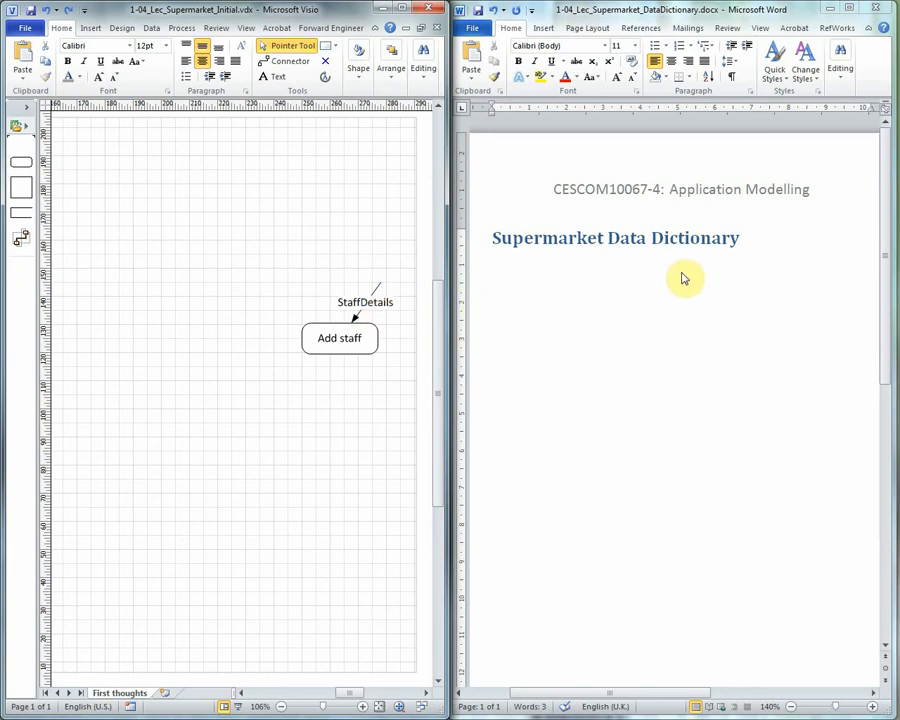
mouse_move(620, 268)
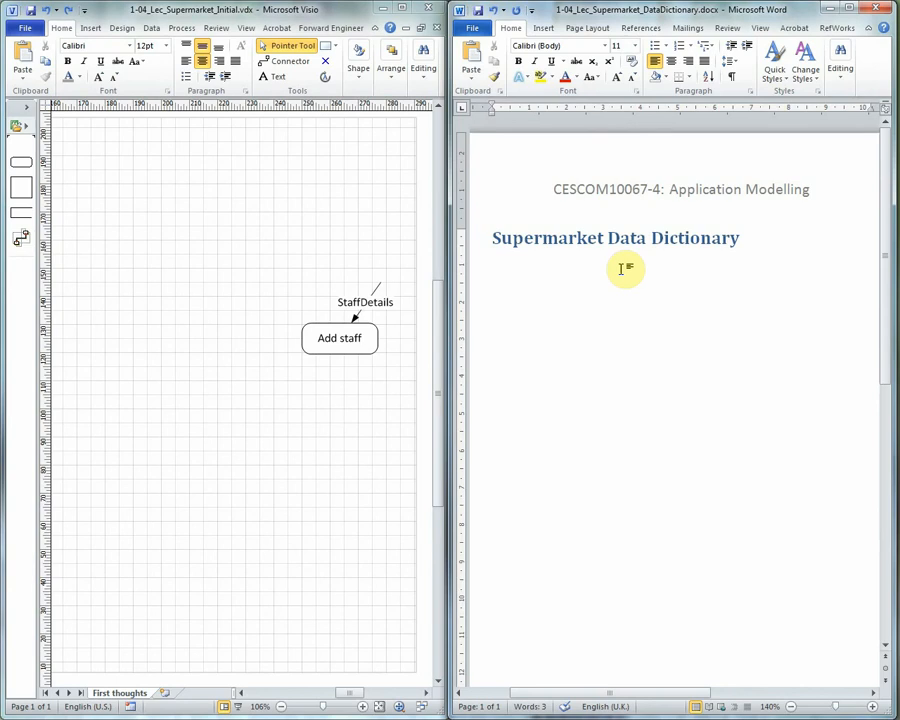
Enter StaffDetails = StaffID + Name and define StaffID as a unique 4-digit numeric value.
click(493, 277)
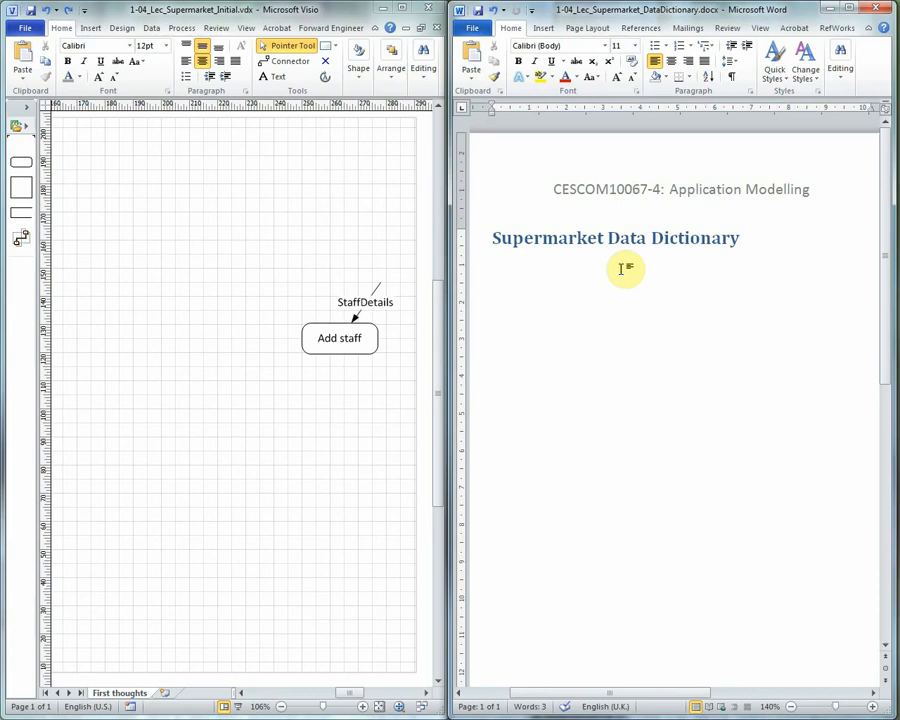
text(StaffDetails = StaffID + Name)
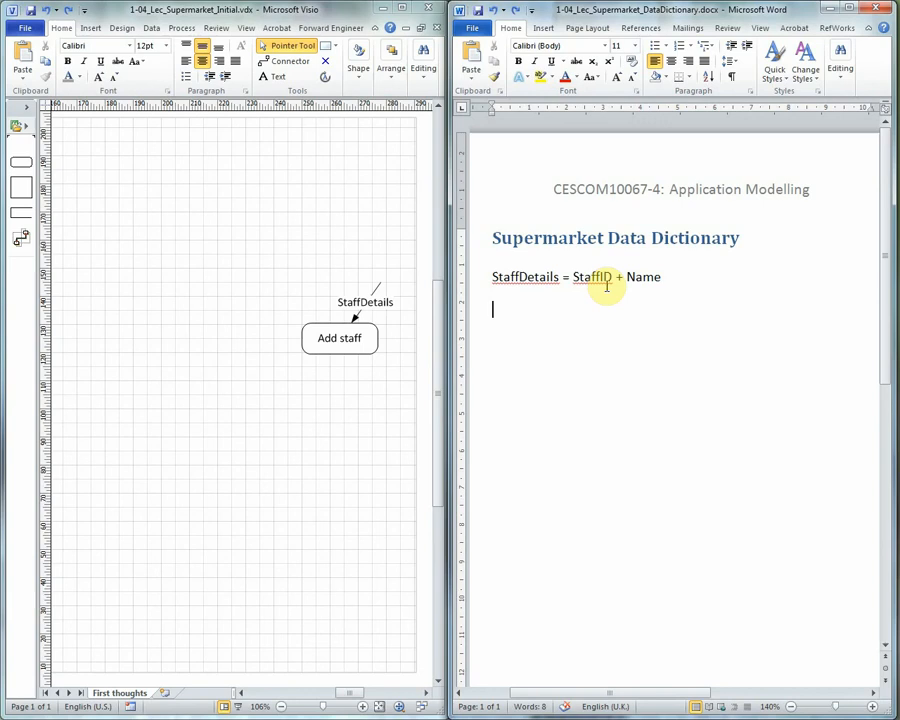
text(StaffID = *a unique numeric value, length = 4 digits*)
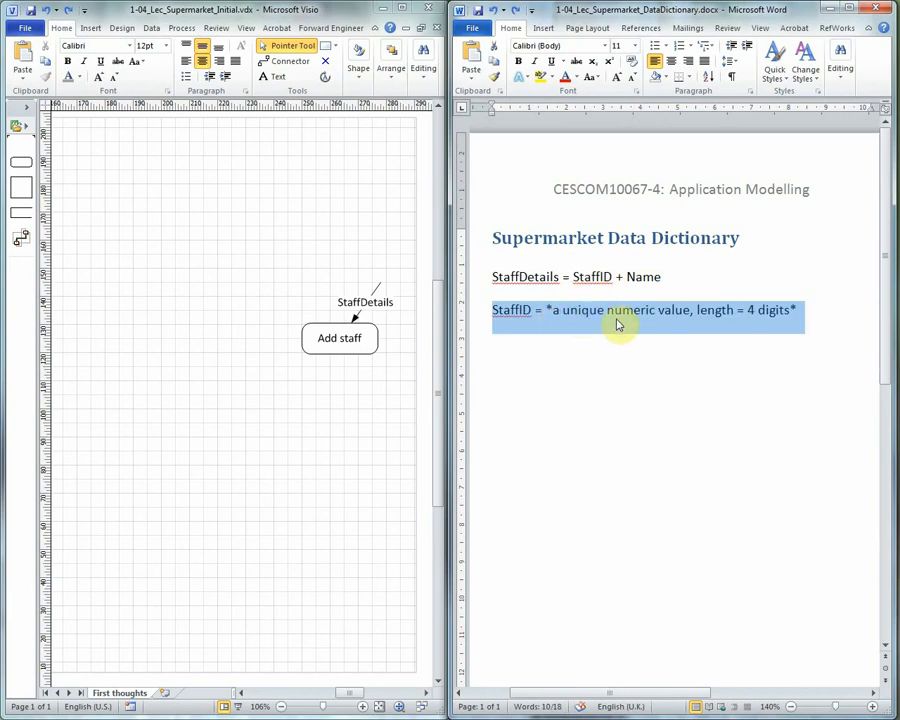
mouse_move(718, 322)
text(Name = *a character value, length <= 40*)
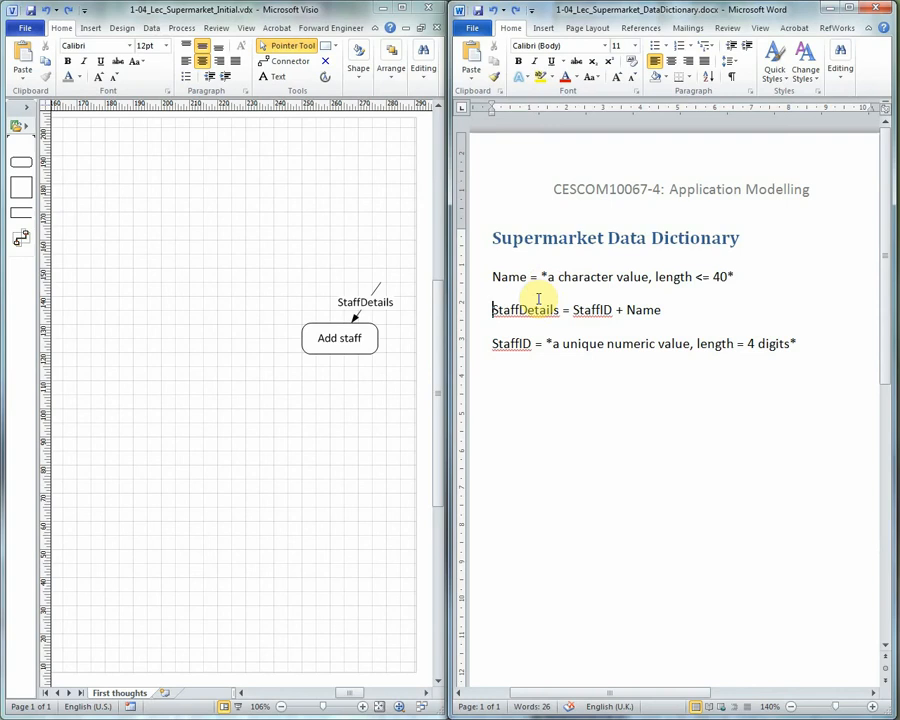
Add a Staff data store fed by StaffDetails and a 'Delete staff' process receiving StaffID.
double_click(524, 309)
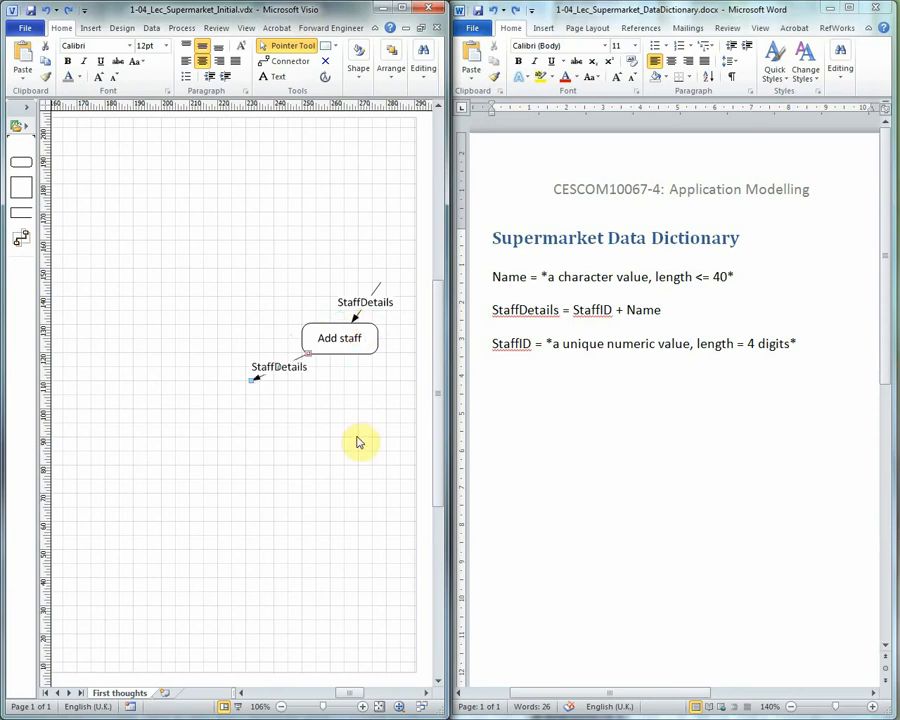
mouse_move(378, 300)
text(Staff = {StaffDetails})
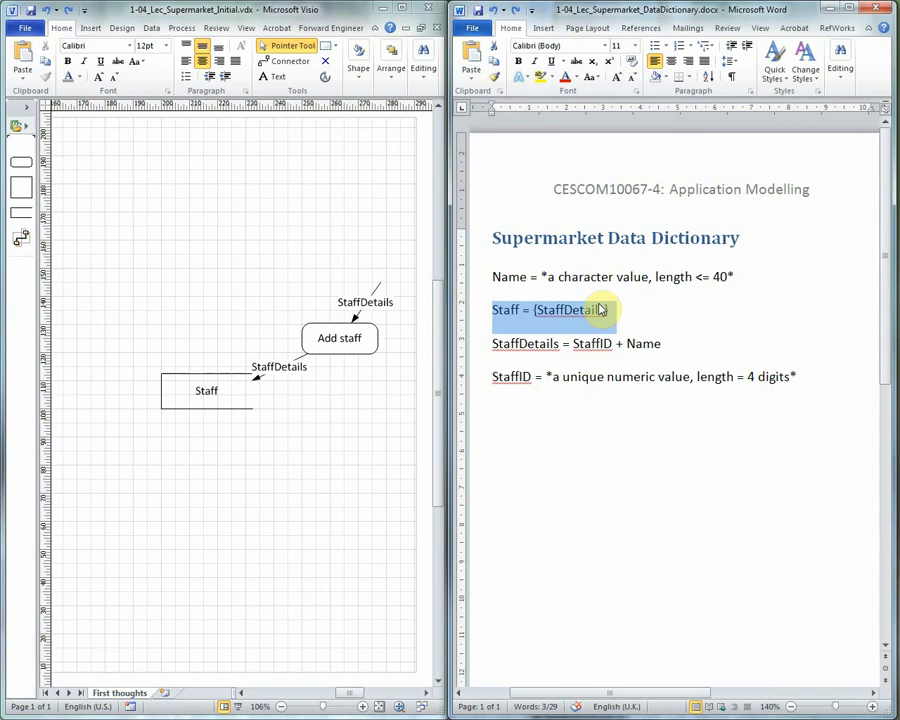
click(495, 309)
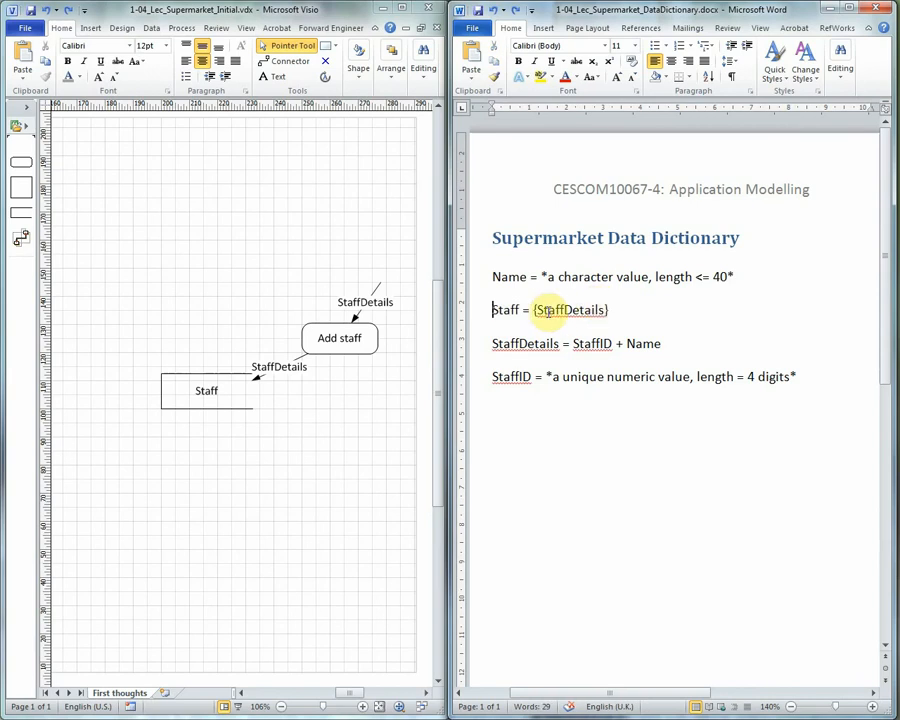
click(548, 343)
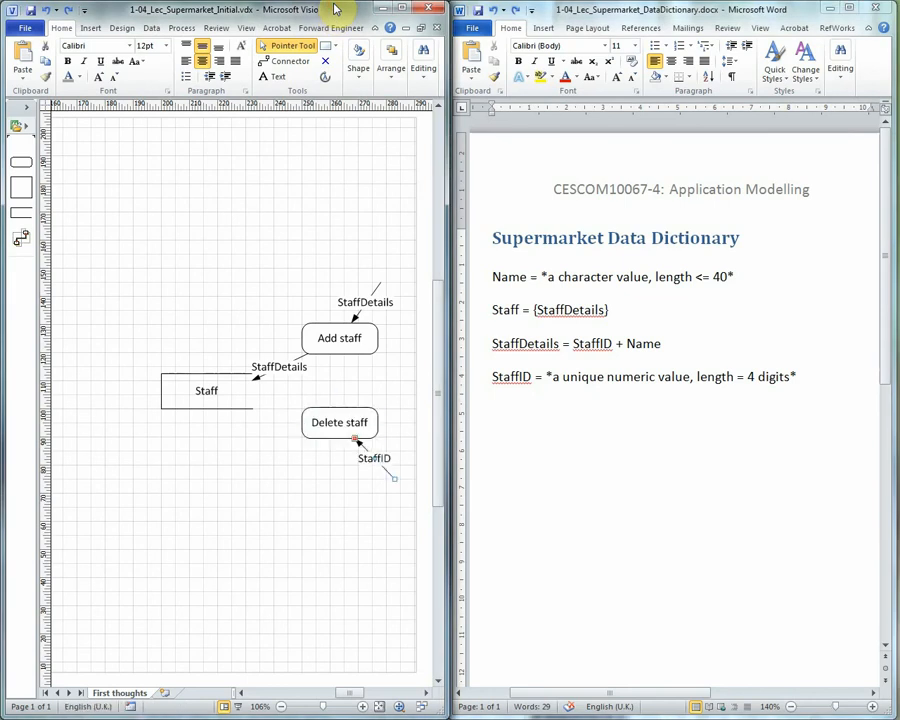
Link Delete staff to Staff via StaffID and place the Add item process with ItemDetails flows.
click(374, 458)
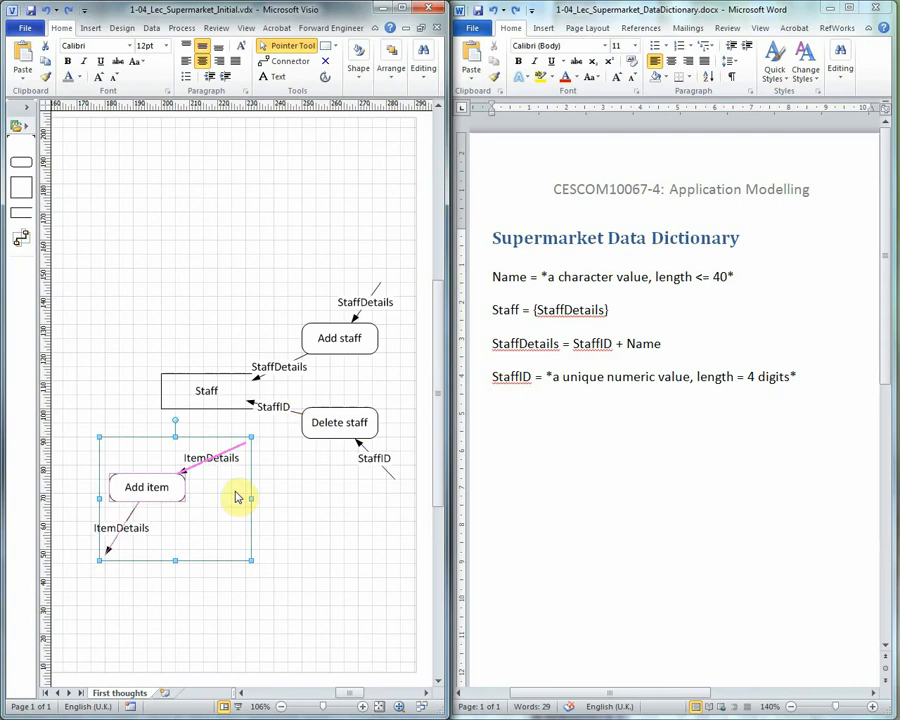
click(213, 485)
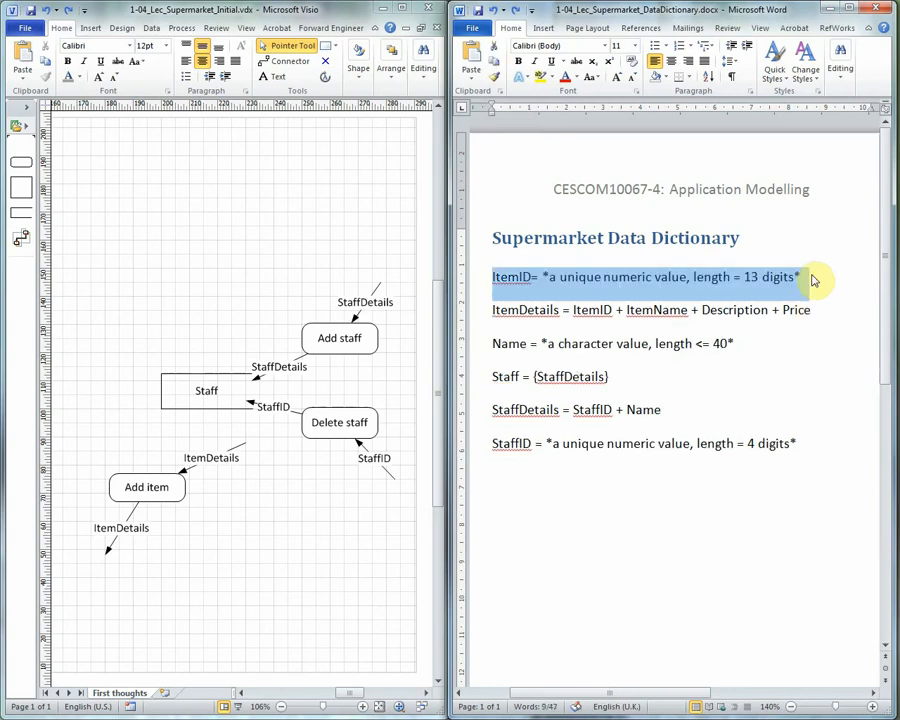
Add alphabetical definitions for Description, Items, ItemName and Price to the dictionary.
click(813, 277)
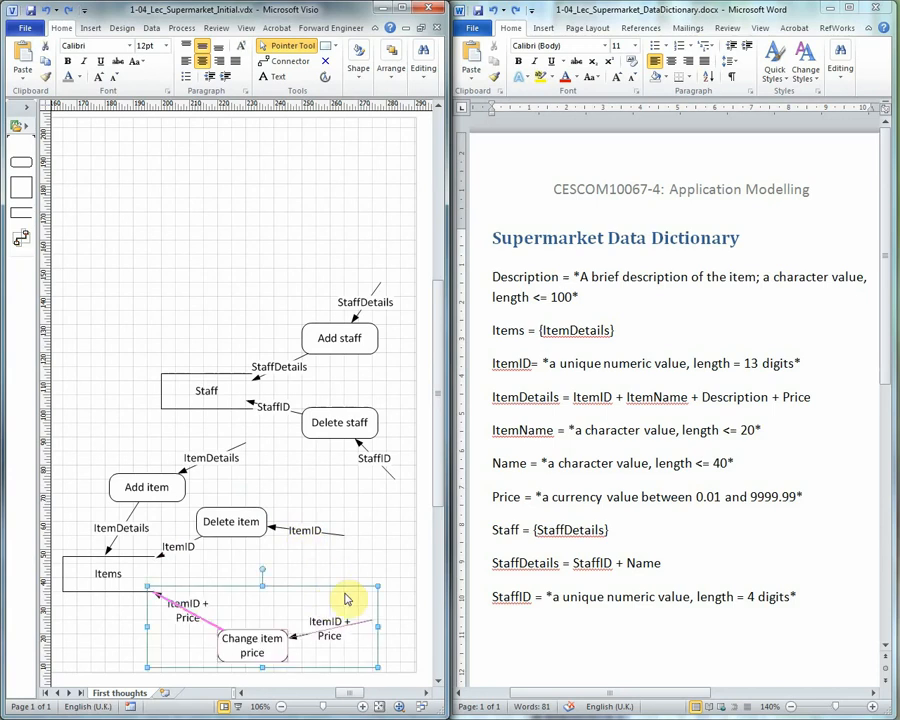
Label the Change item price flows ItemPrice and define ItemPrice = ItemID + Price.
click(330, 610)
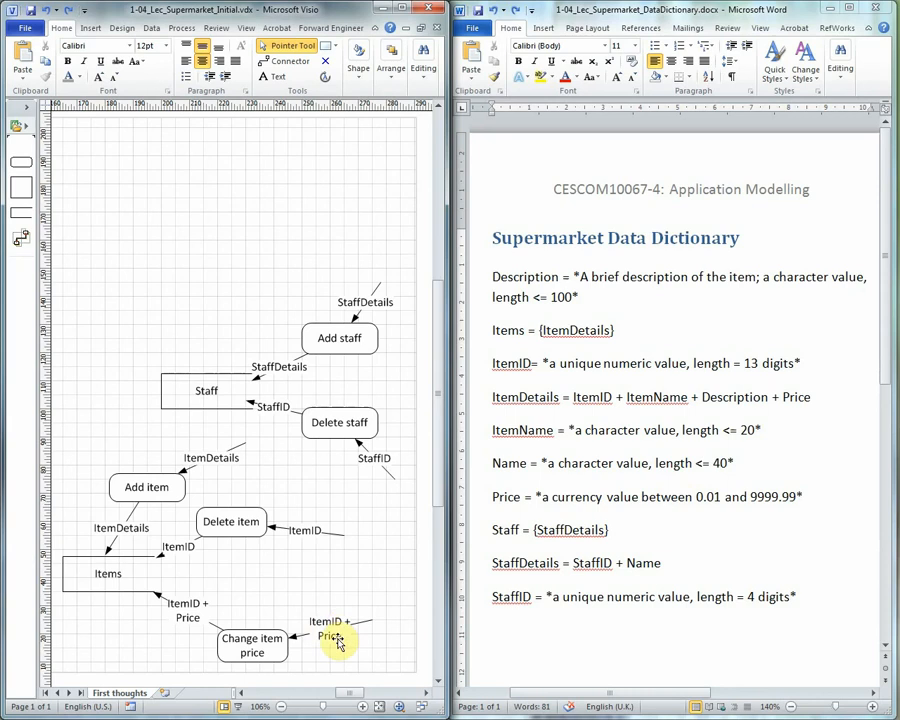
mouse_move(310, 645)
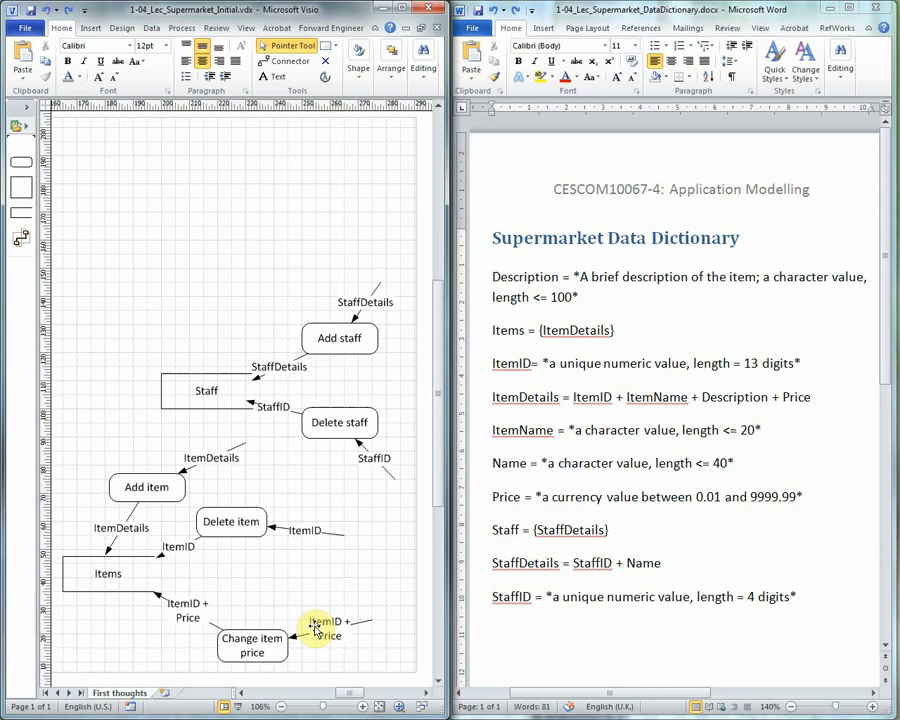
mouse_move(310, 622)
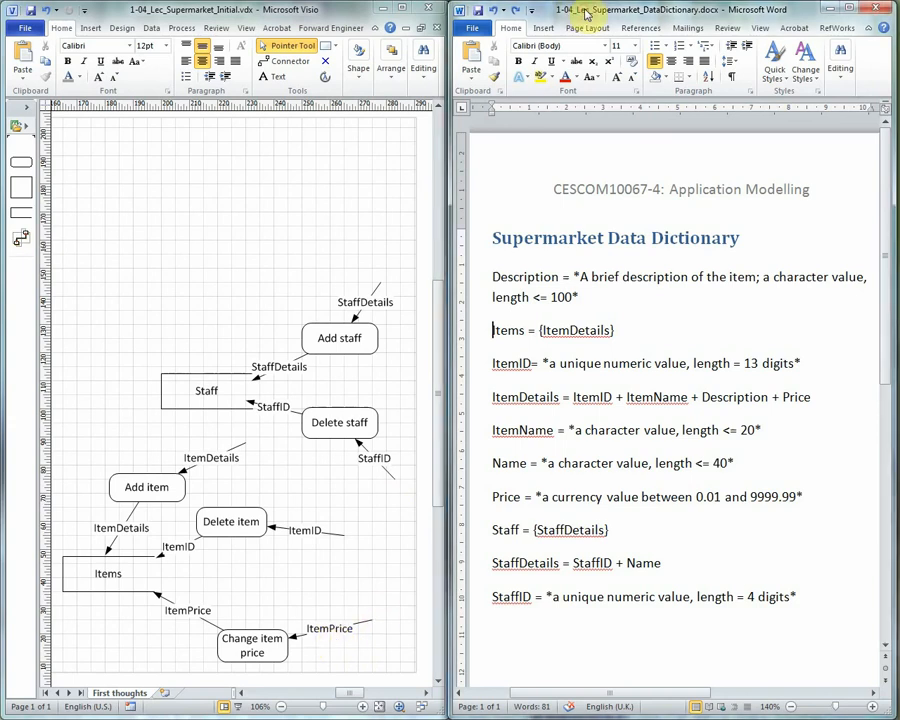
text(ItemPrice = ItemID + Price)
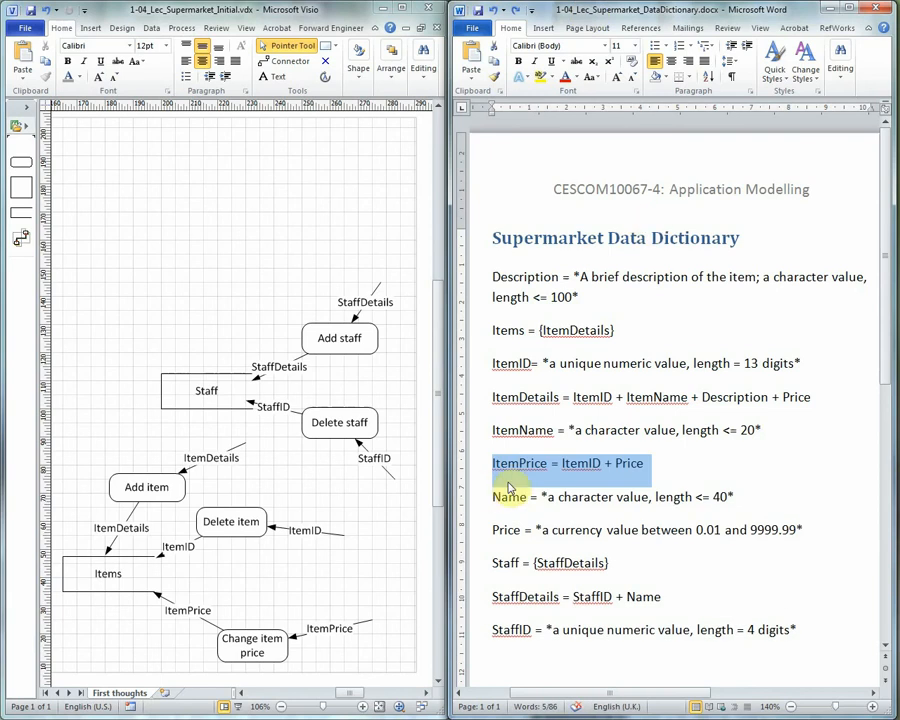
mouse_move(547, 478)
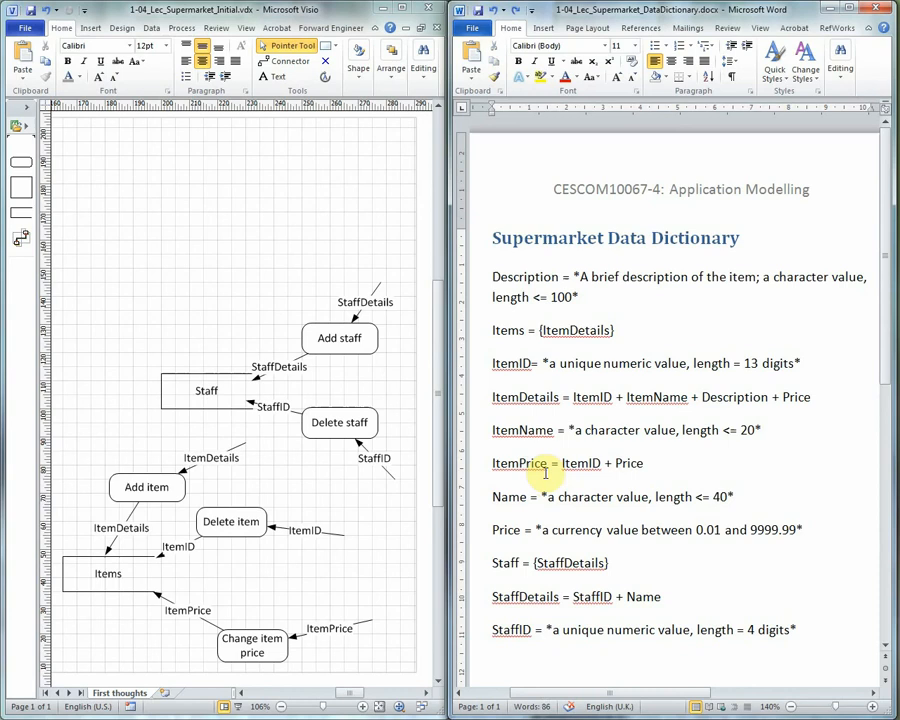
click(492, 463)
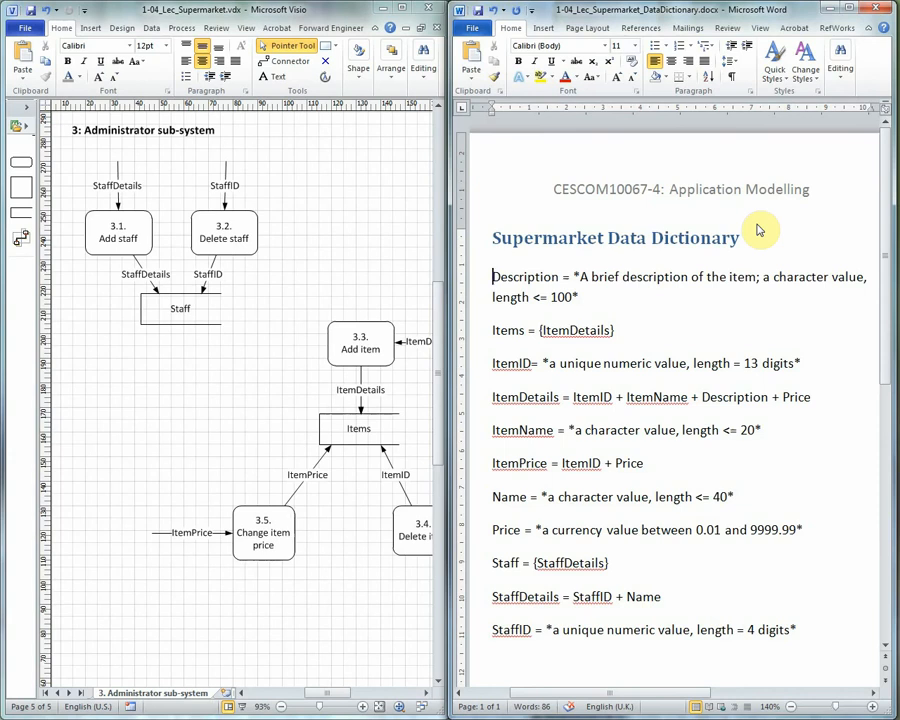
mouse_move(148, 181)
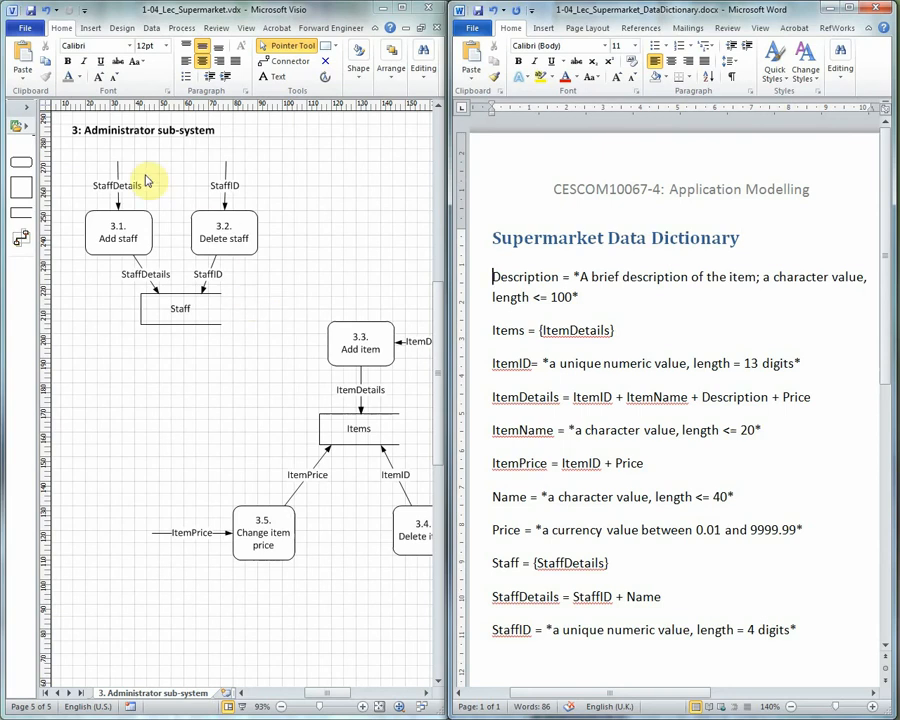
mouse_move(110, 285)
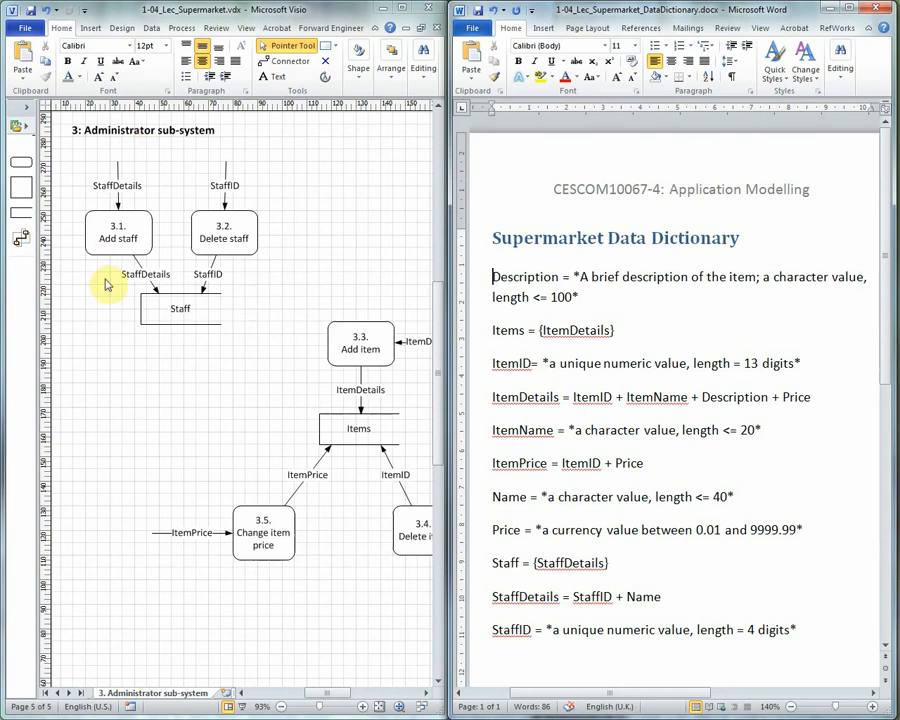
mouse_move(273, 349)
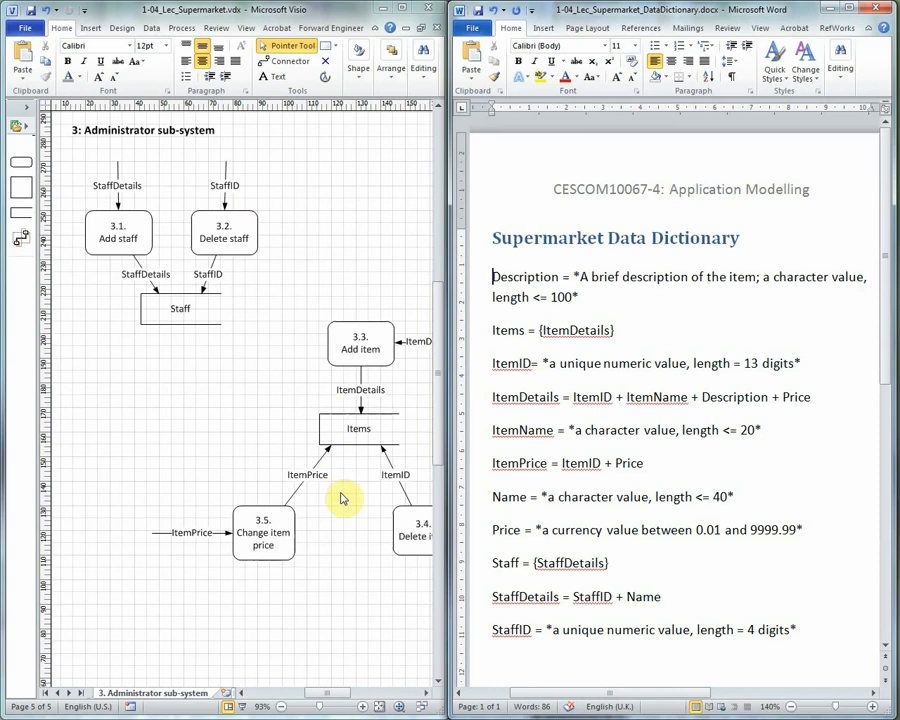
mouse_move(185, 263)
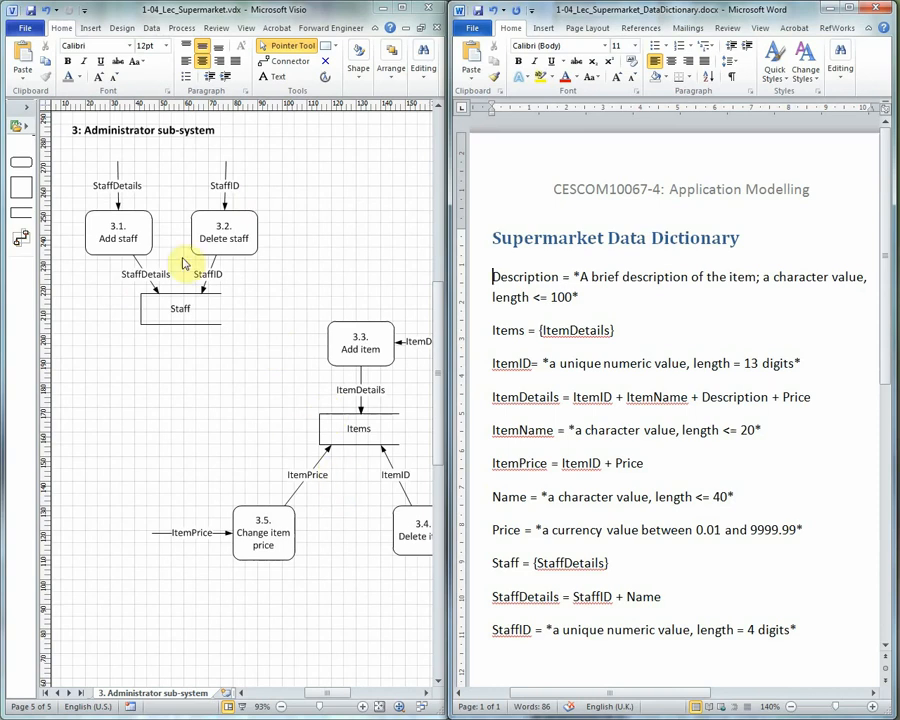
mouse_move(315, 388)
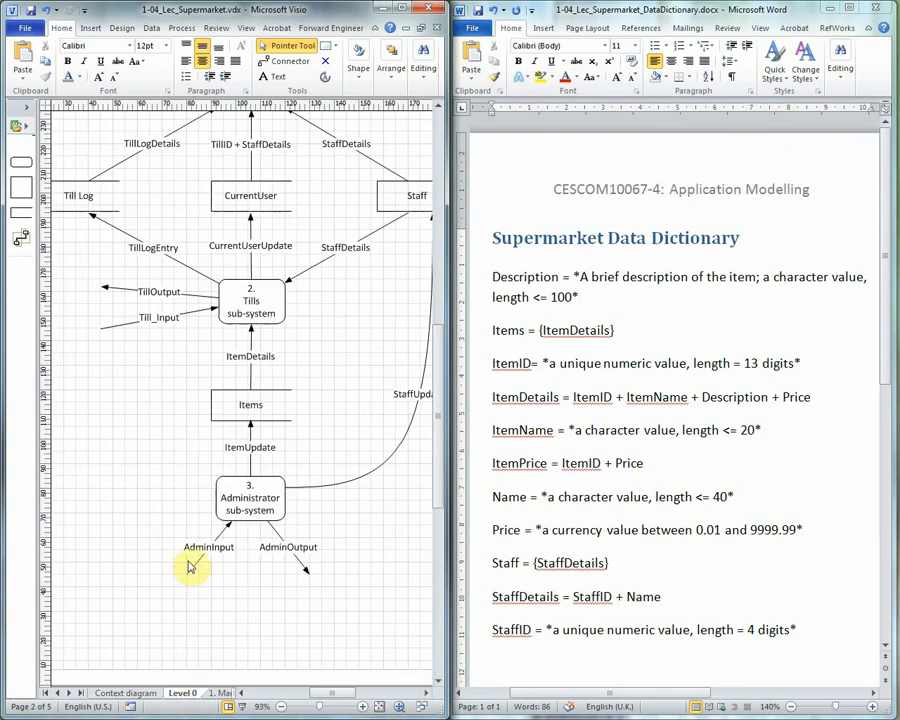
mouse_move(184, 591)
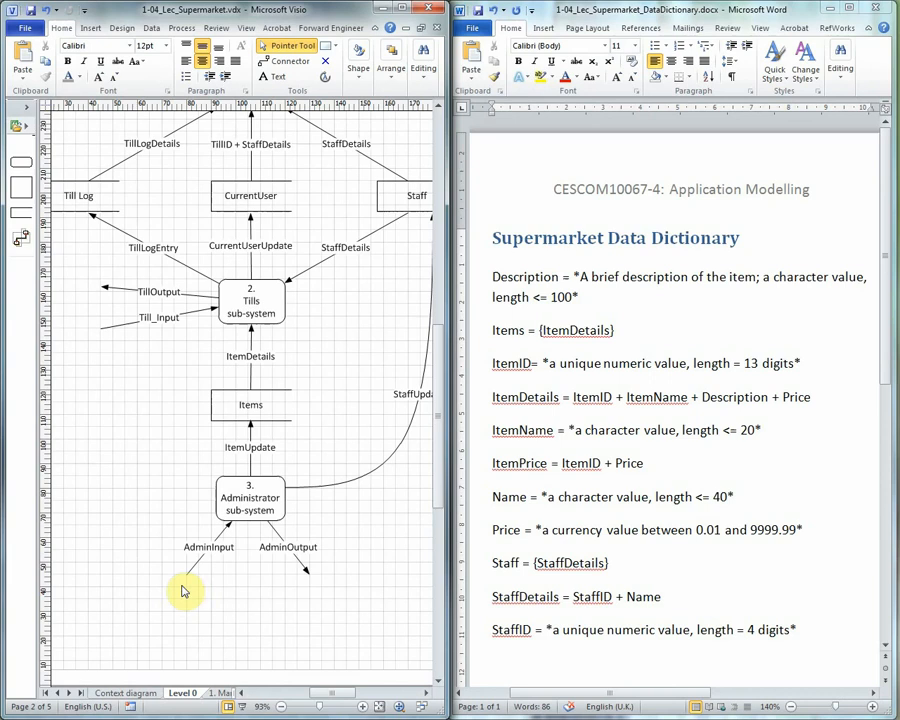
mouse_move(202, 536)
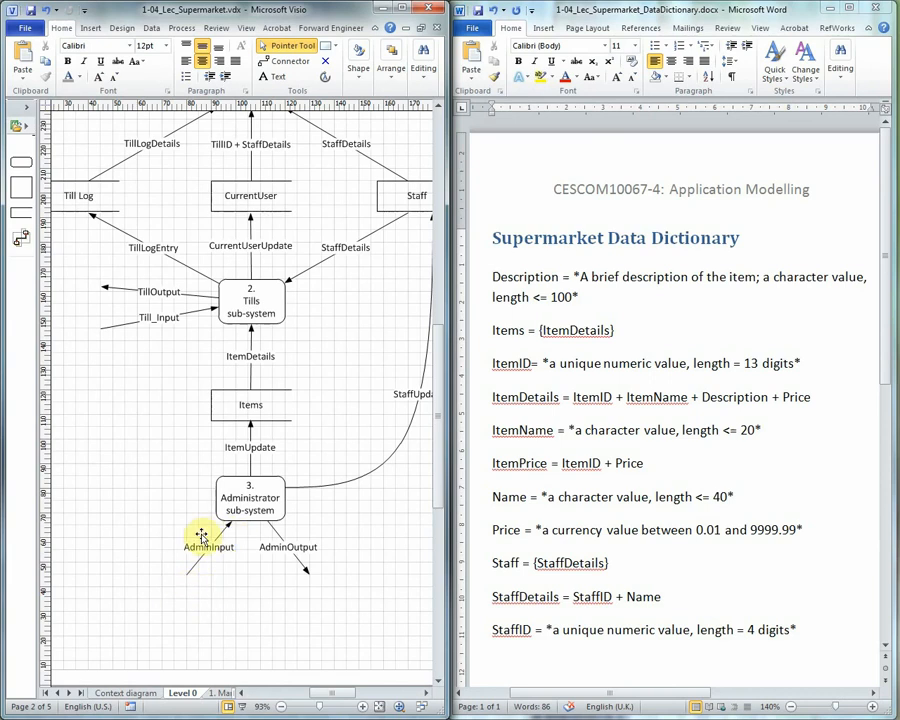
mouse_move(238, 538)
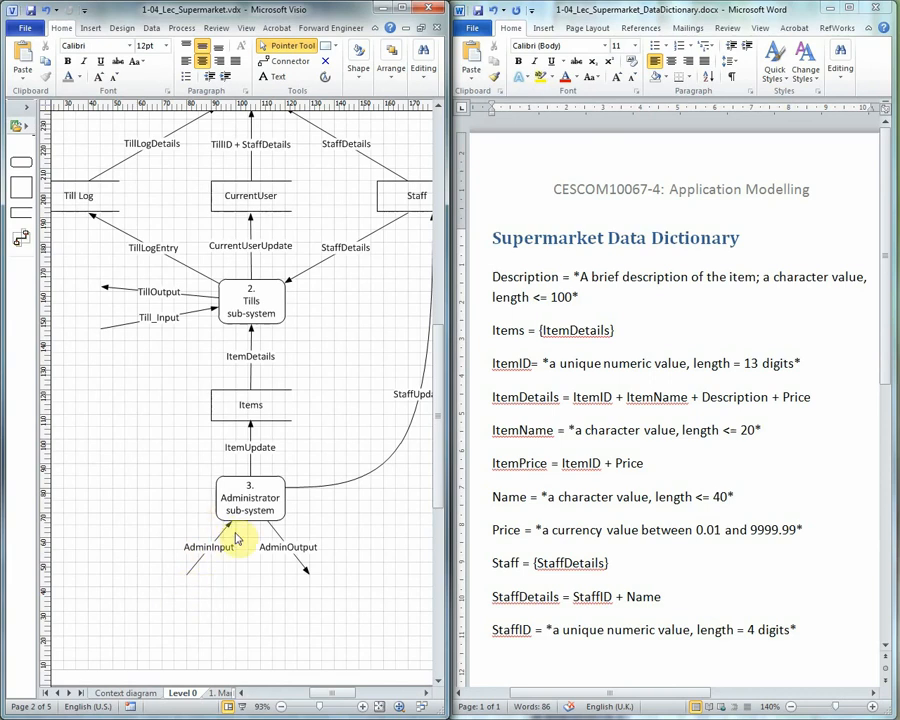
mouse_move(605, 9)
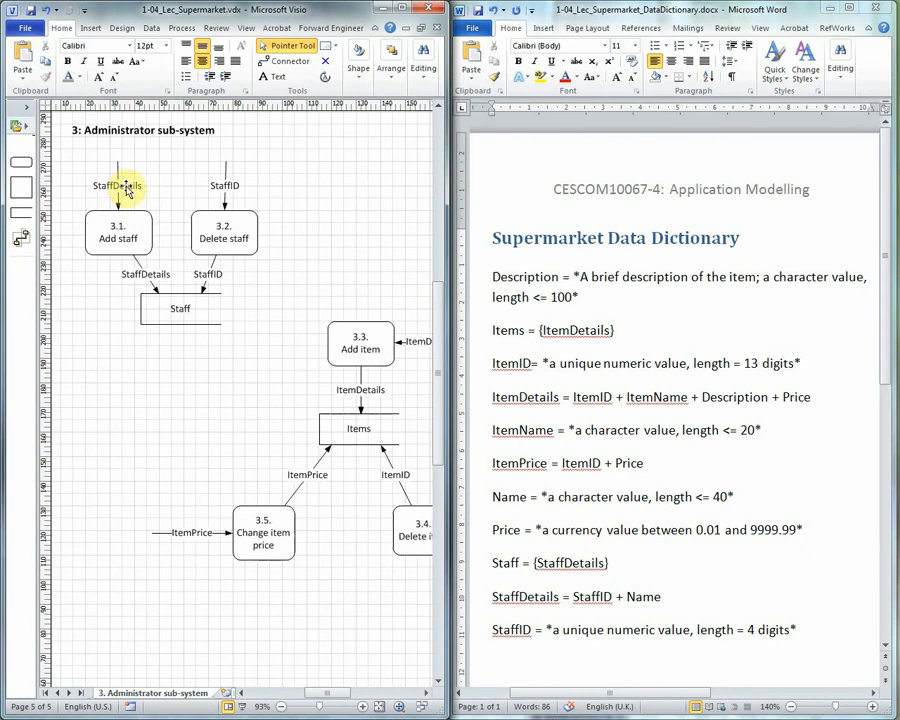
mouse_move(250, 292)
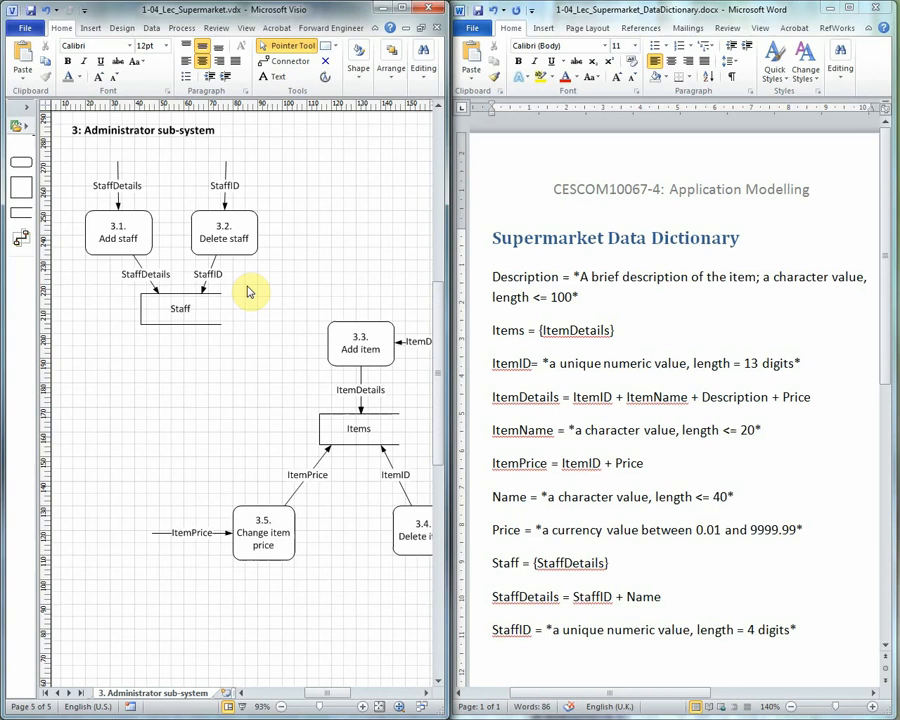
Scroll the 3: Administrator sub-system diagram to review its data flows.
scroll(left, 3)
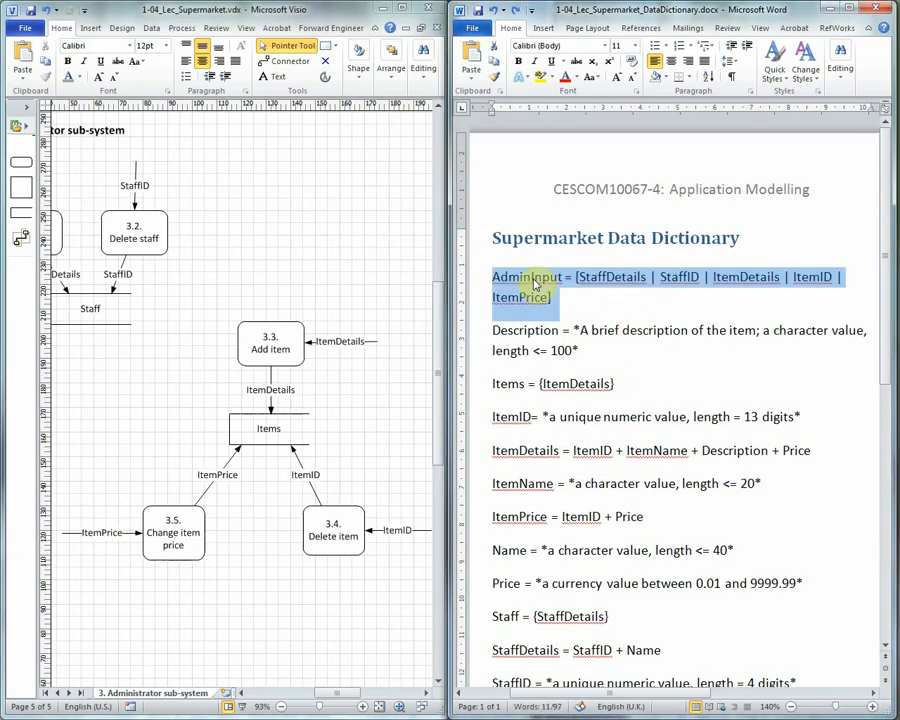
Finalize the AdminInput = [StaffDetails | StaffID | ItemDetails | ItemID | ItemPrice] entry.
click(580, 277)
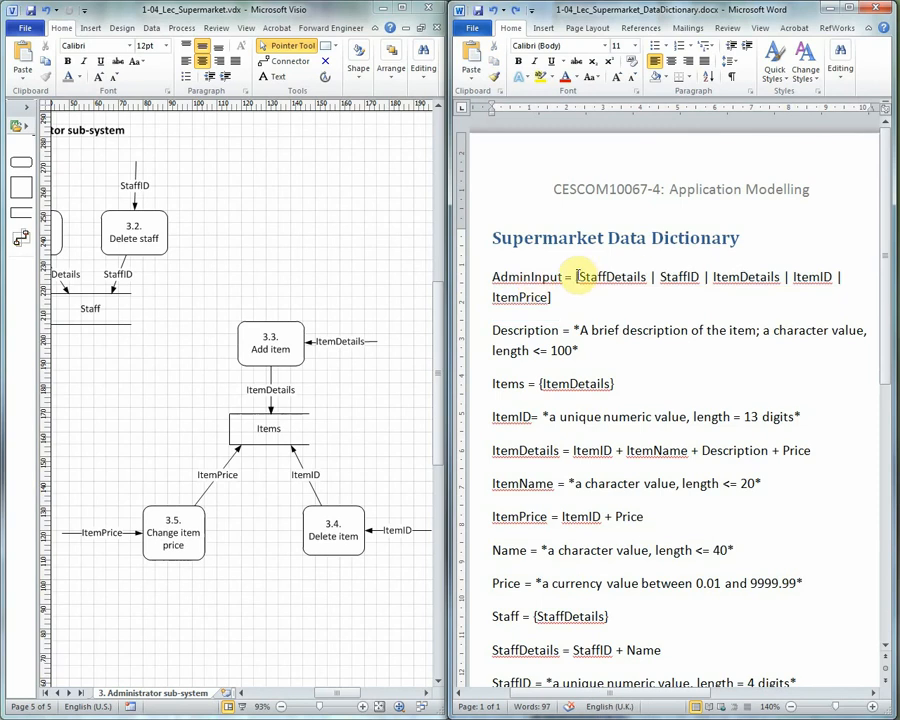
click(551, 297)
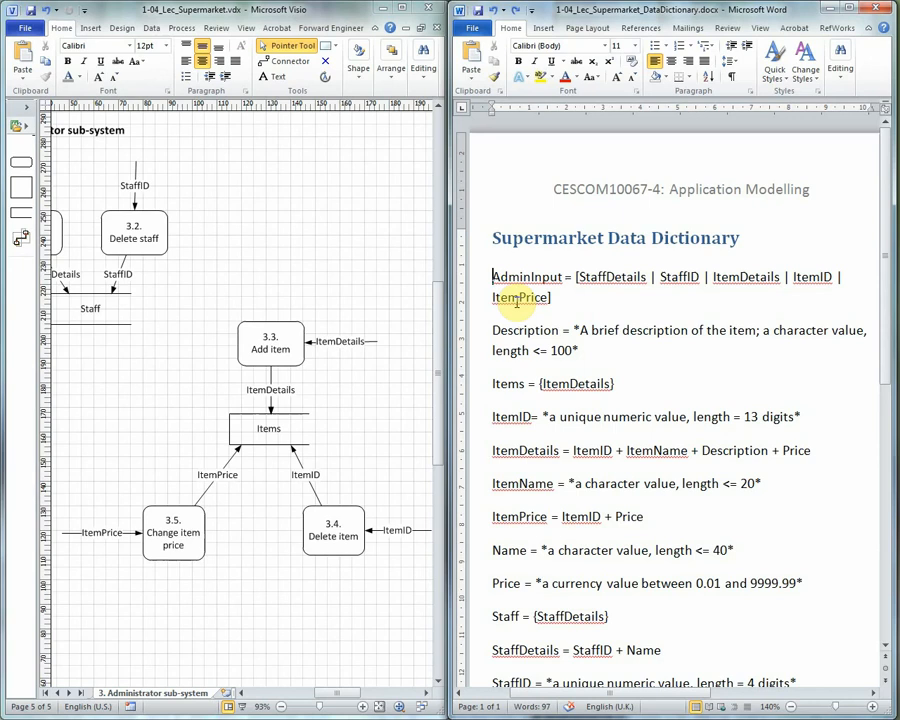
mouse_move(567, 313)
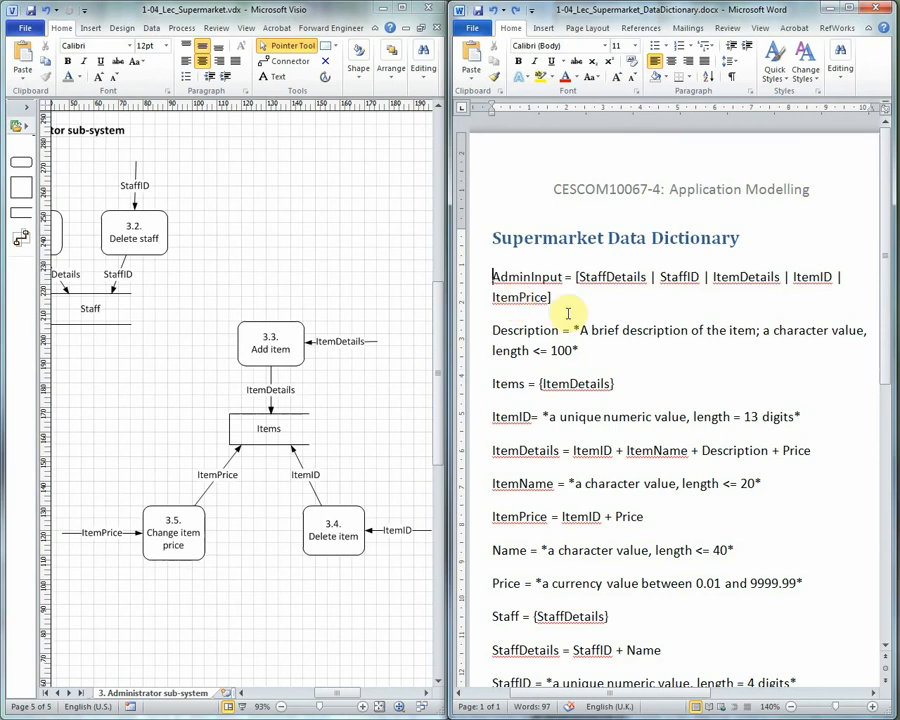